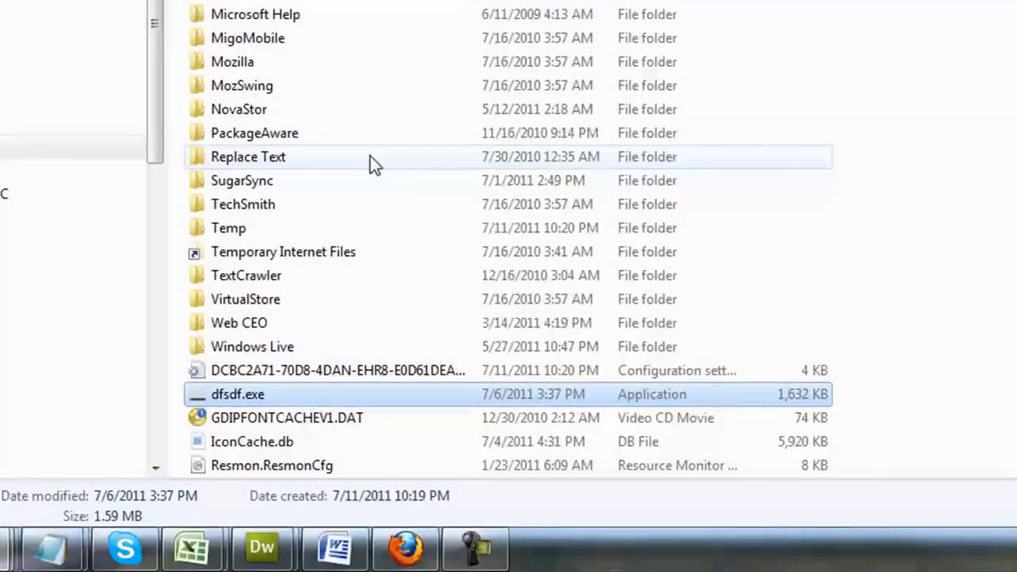
mouse_move(374, 167)
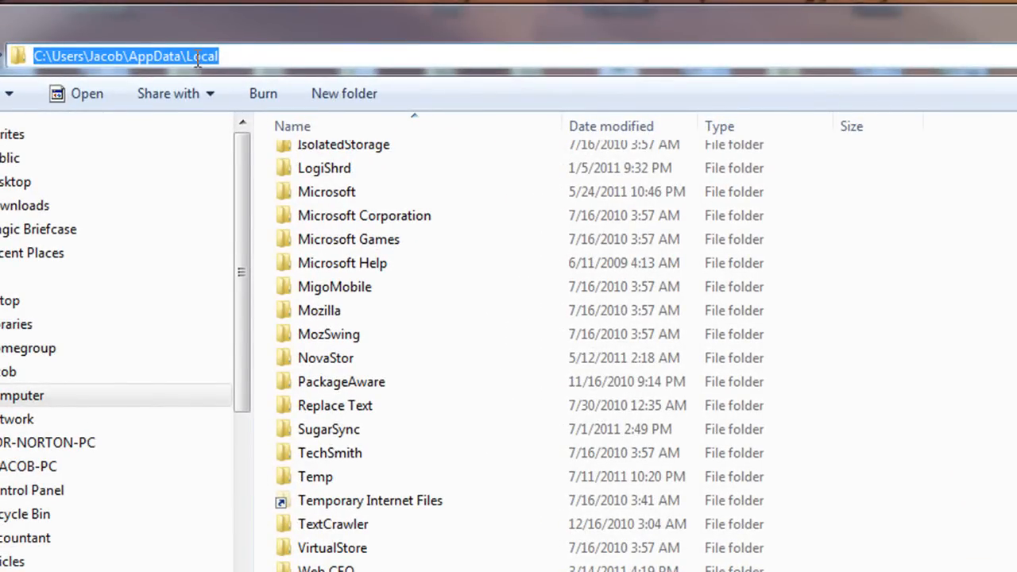
Show the full Local folder path and cancel sending dfsdf.exe to the Recycle Bin.
left_click(231, 56)
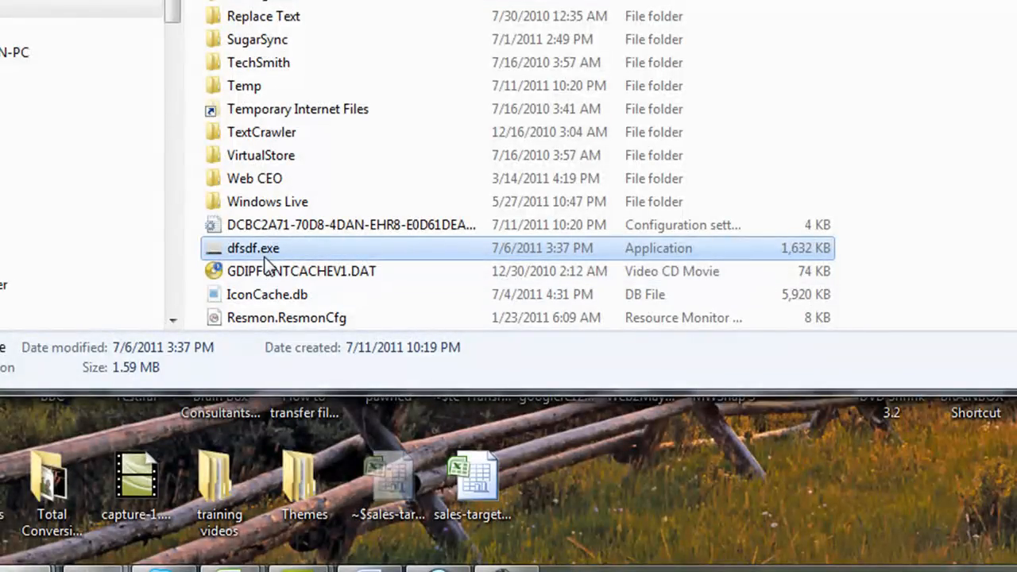
mouse_move(231, 252)
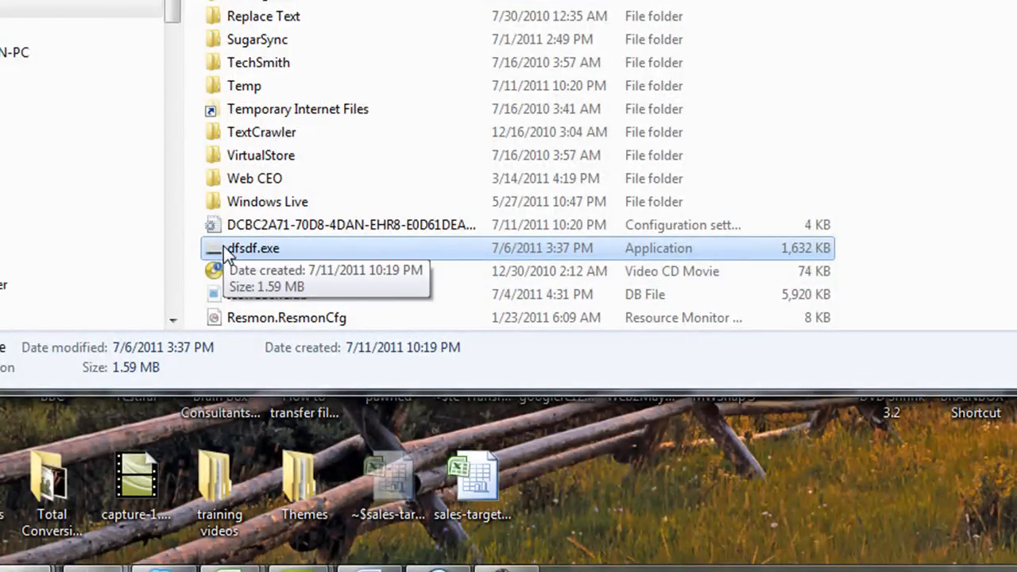
right_click(255, 248)
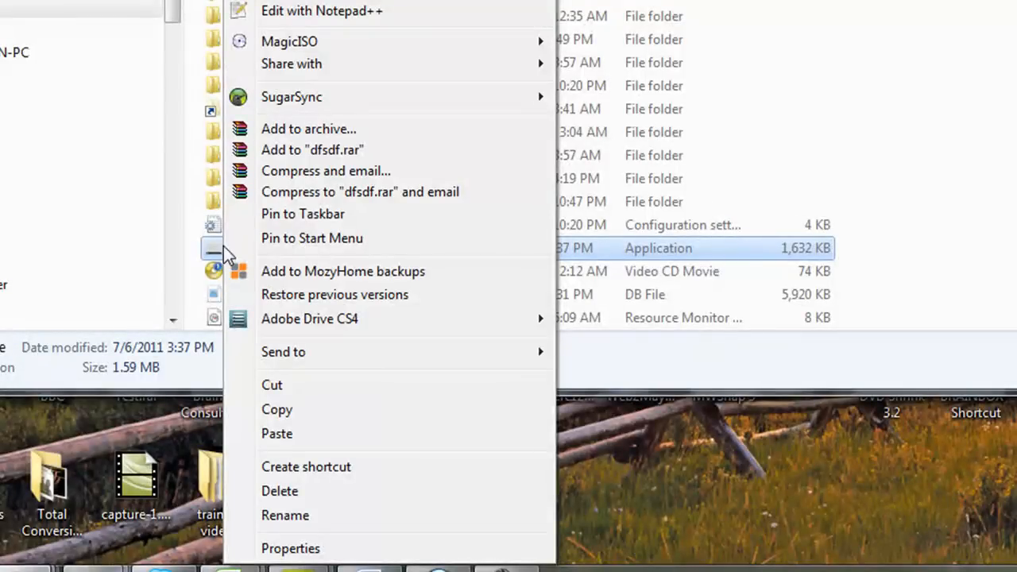
mouse_move(286, 505)
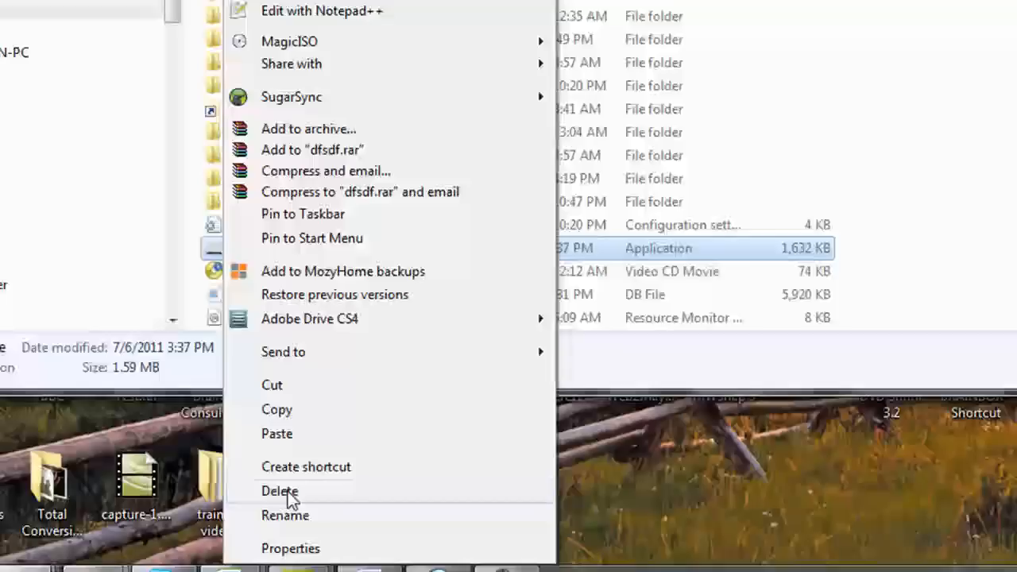
left_click(279, 491)
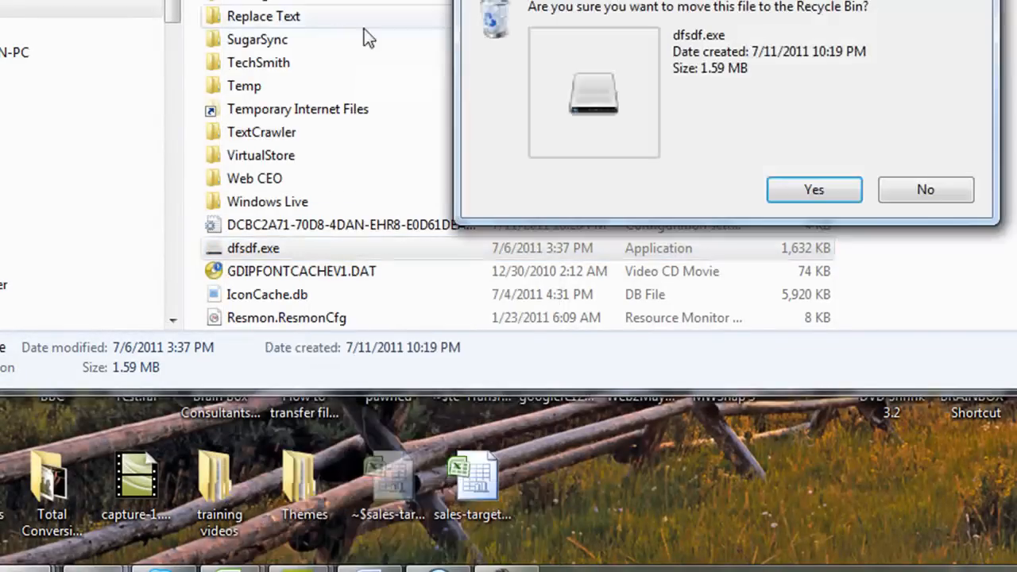
left_click(814, 190)
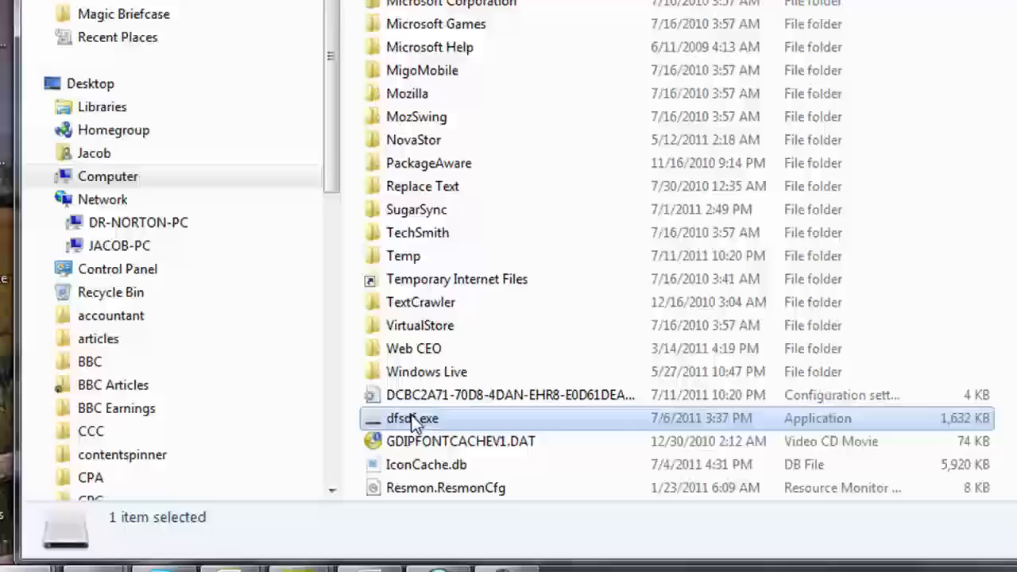
Decline permanently deleting dfsdf.exe, then rename fgdgdfg.exe to sdfsdfsd.exe.
right_click(411, 418)
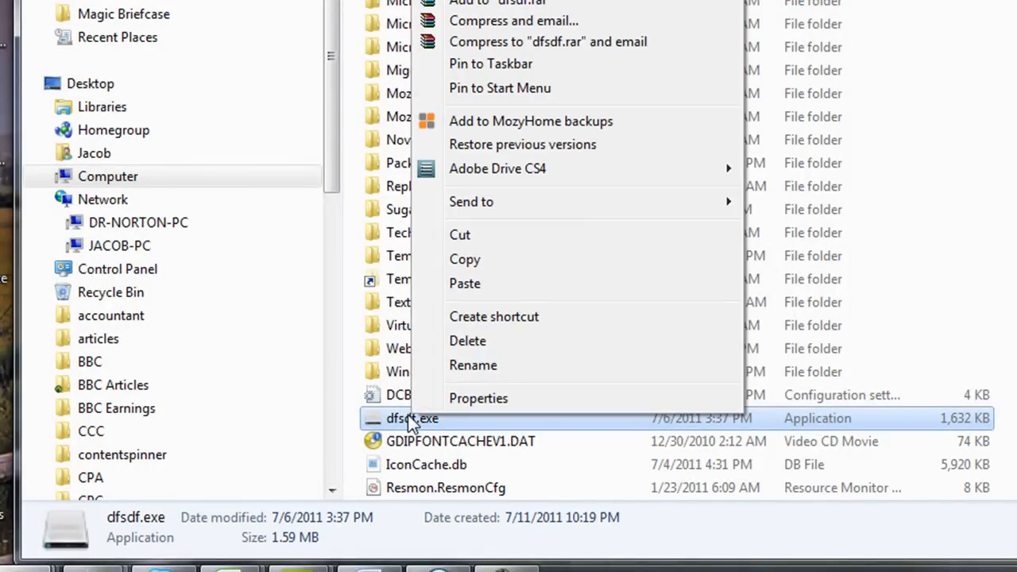
mouse_move(474, 349)
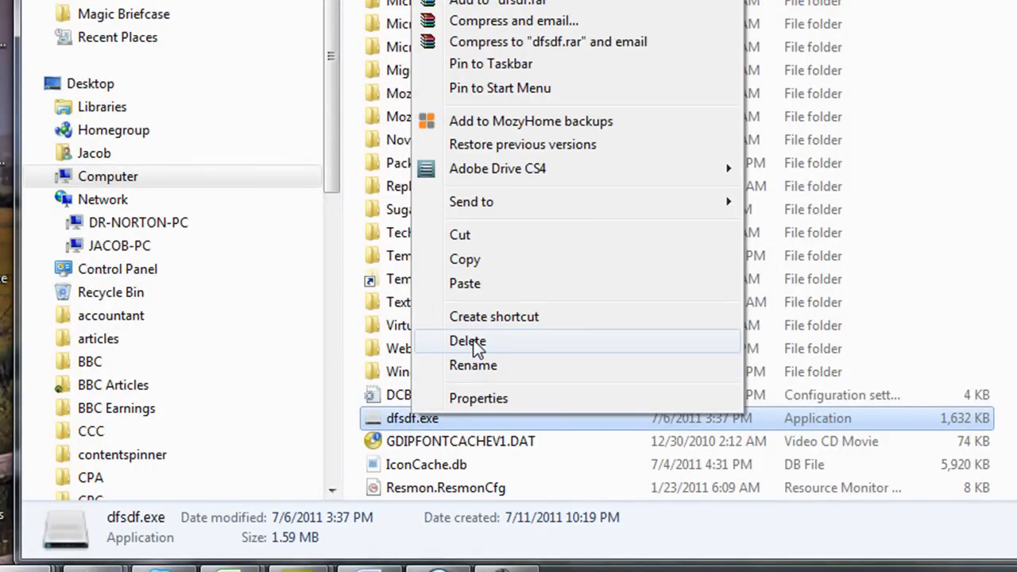
left_click(467, 341)
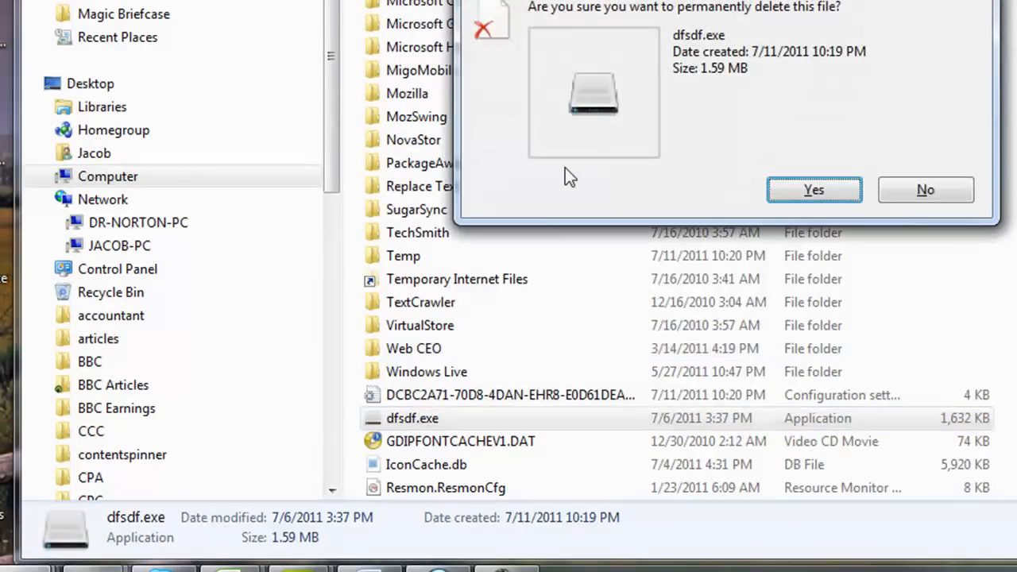
mouse_move(728, 19)
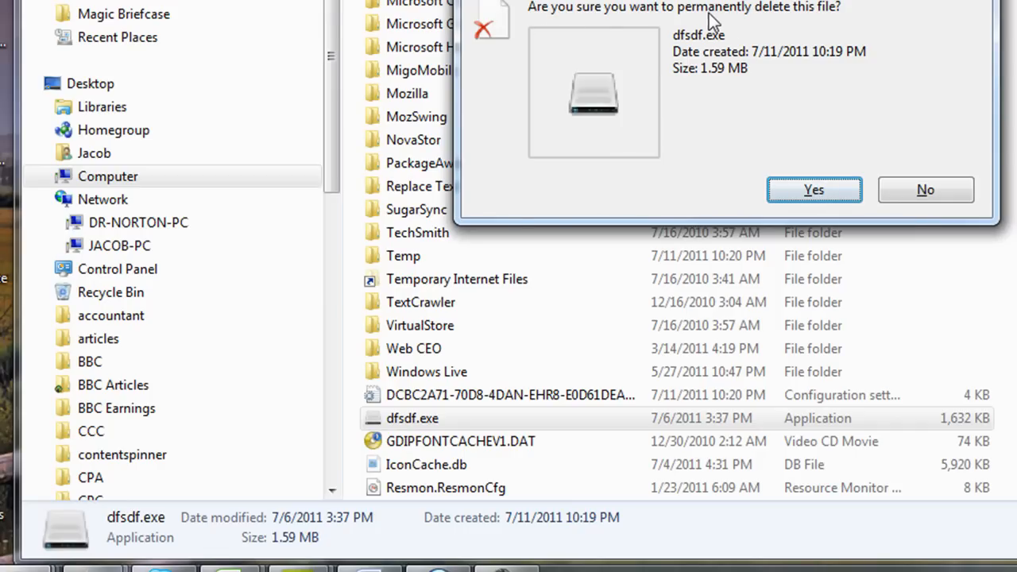
mouse_move(738, 26)
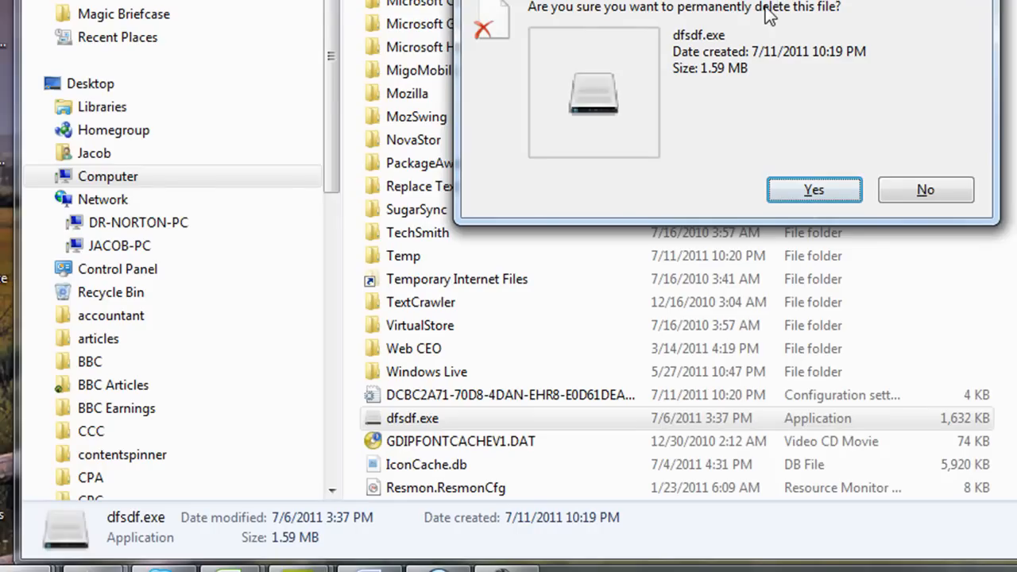
mouse_move(926, 190)
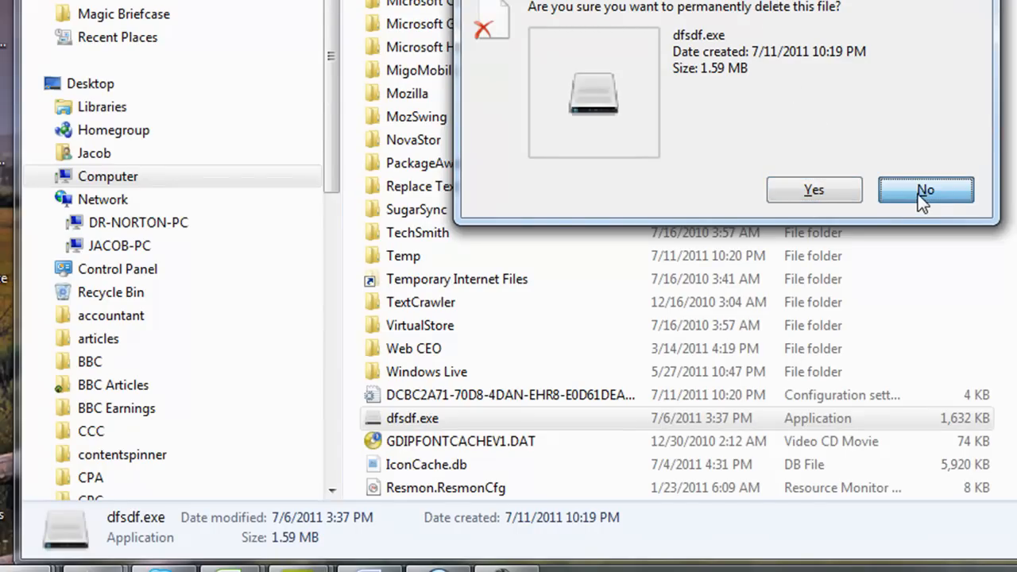
left_click(926, 191)
type("gogdfg")
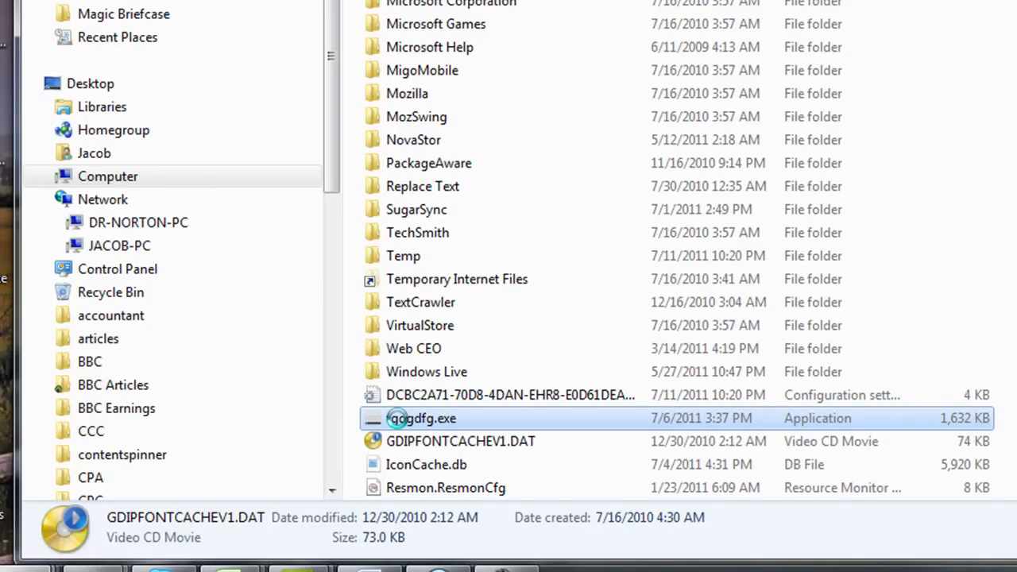
right_click(421, 418)
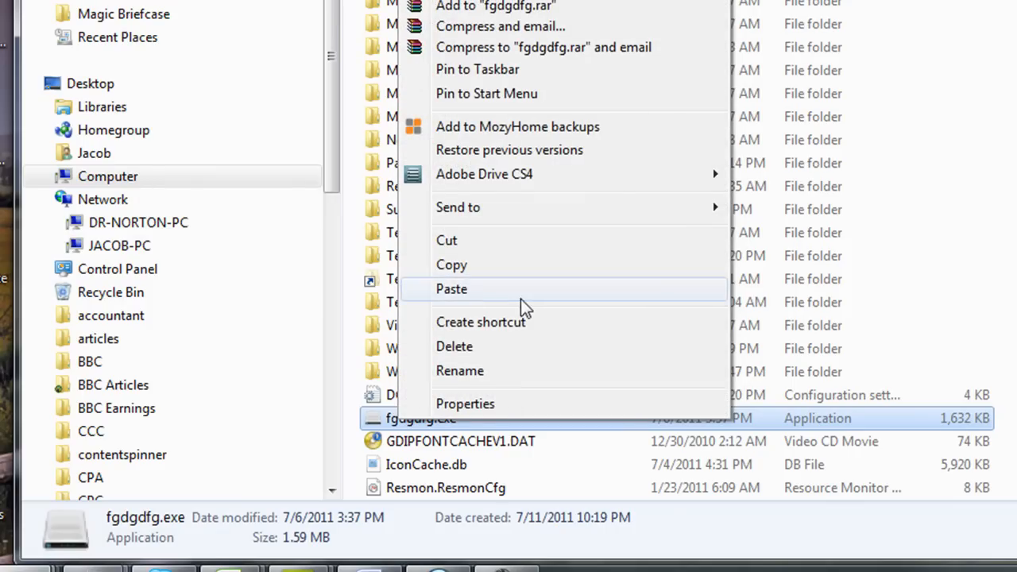
left_click(460, 370)
type("sdfsdfsd")
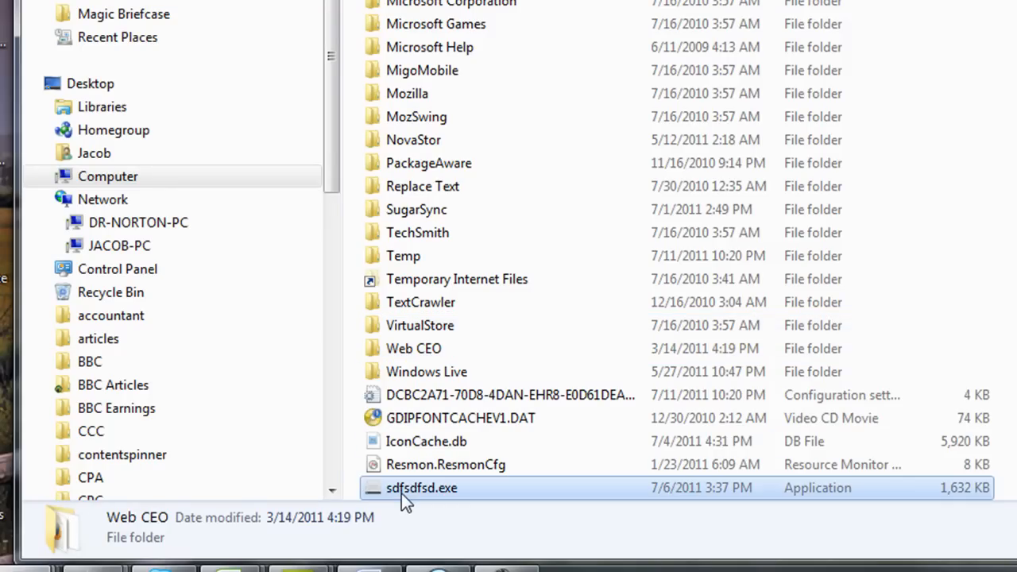
Permanently delete the 1,632 KB sdfsdfsd.exe, leaving 50 items in Local.
left_click(414, 488)
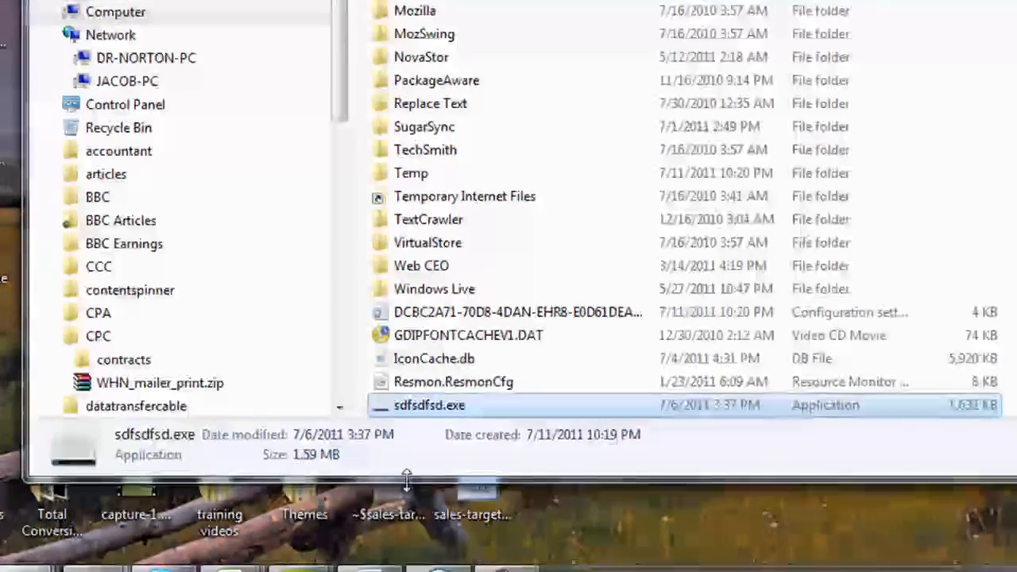
right_click(428, 406)
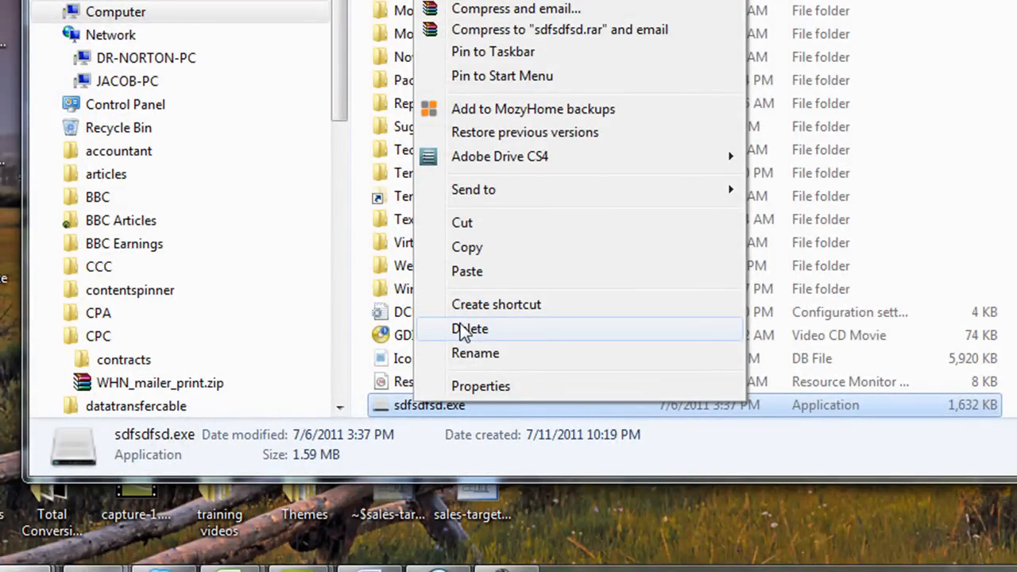
left_click(470, 329)
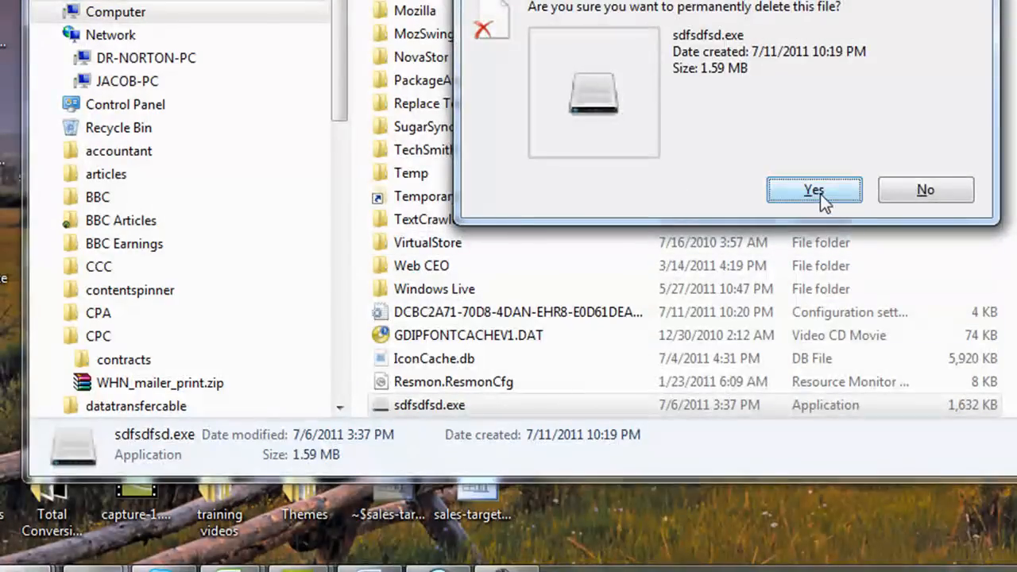
left_click(816, 189)
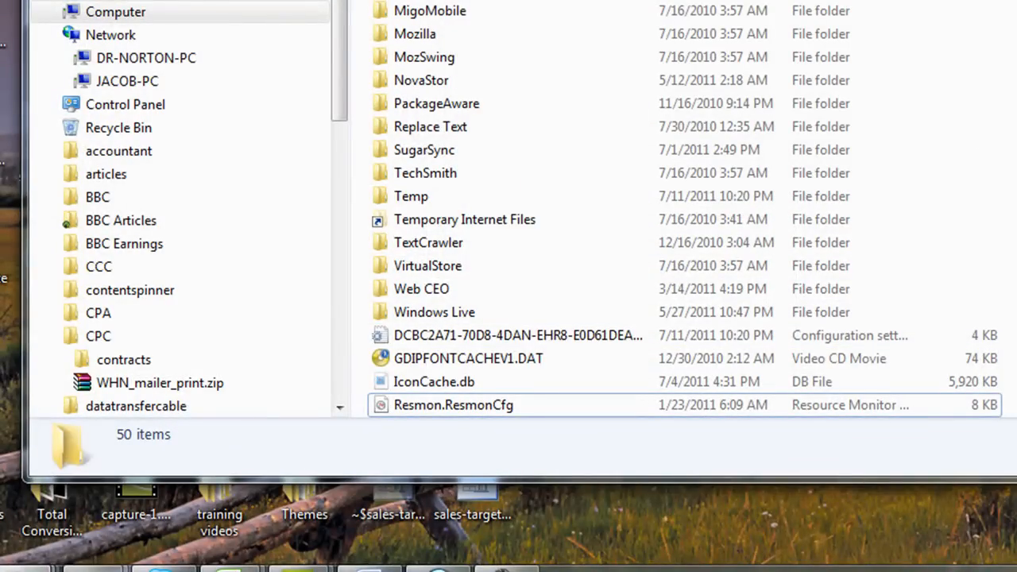